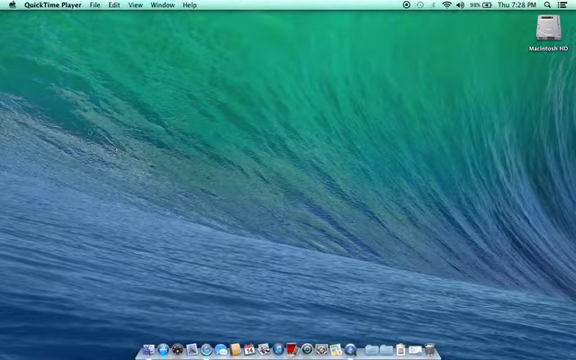
{"action": "left_click", "coordinate": [8, 6]}
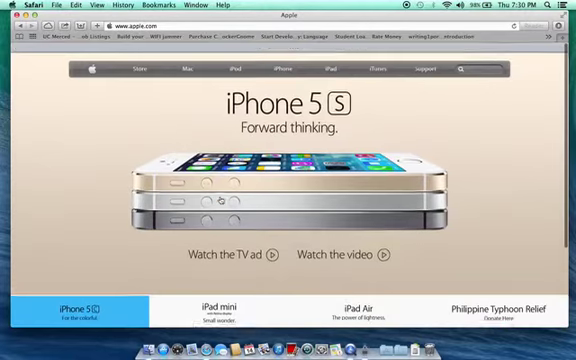
{"action": "scroll", "scroll_direction": "down", "scroll_amount": 3}
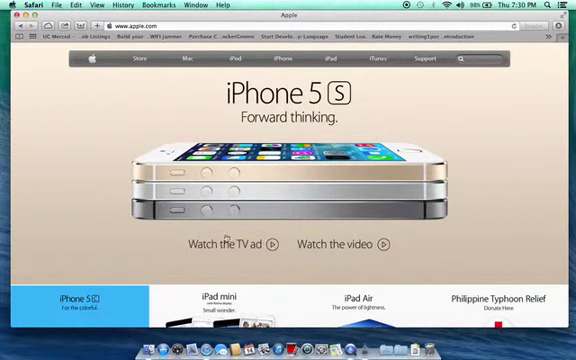
{"action": "scroll", "scroll_direction": "down", "scroll_amount": 3}
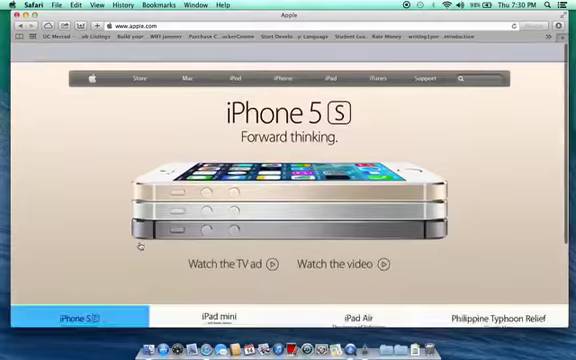
{"action": "scroll", "scroll_direction": "down", "scroll_amount": 3}
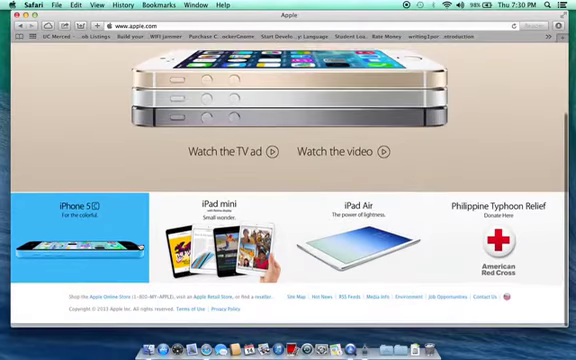
{"action": "scroll", "scroll_direction": "up", "scroll_amount": 3}
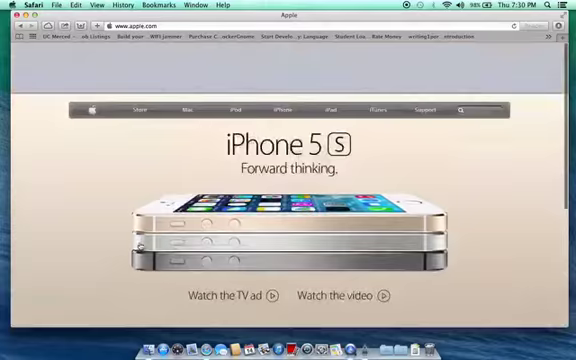
{"action": "scroll", "scroll_direction": "down", "scroll_amount": 3}
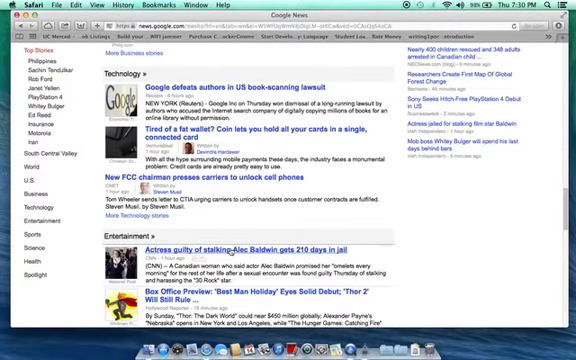
{"action": "scroll", "scroll_direction": "down", "scroll_amount": 3}
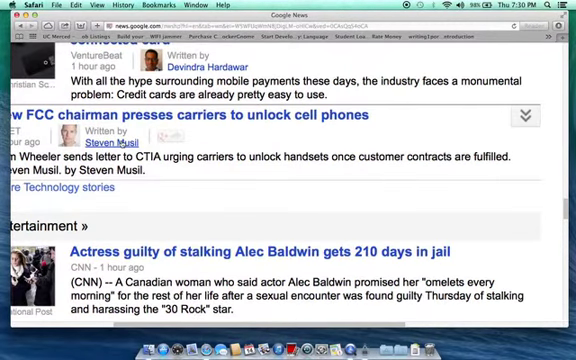
{"action": "scroll", "scroll_direction": "down", "scroll_amount": 3}
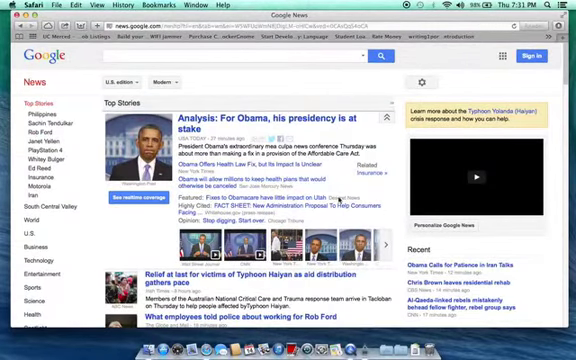
- Browse the Apple menu's system commands while viewing Google News Top Stories
{"action": "left_click", "coordinate": [12, 4]}
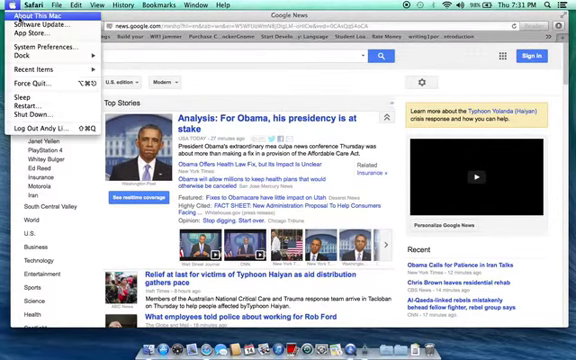
{"action": "left_click", "coordinate": [38, 18]}
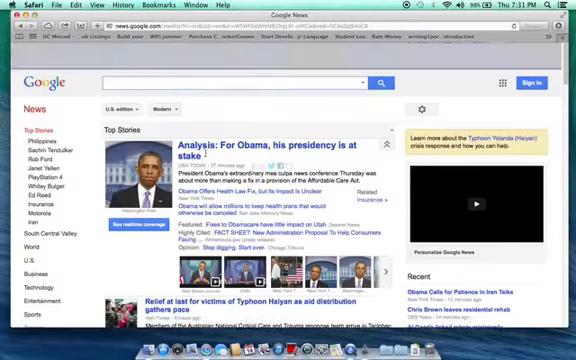
{"action": "left_click", "coordinate": [8, 4]}
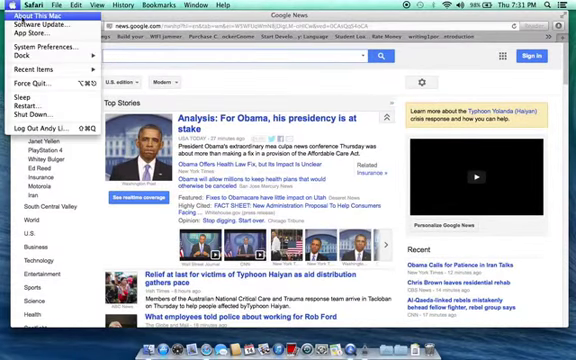
{"action": "left_click", "coordinate": [300, 200]}
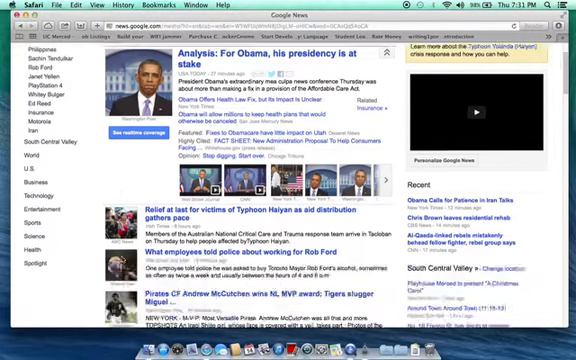
{"action": "scroll", "scroll_direction": "down", "scroll_amount": 3}
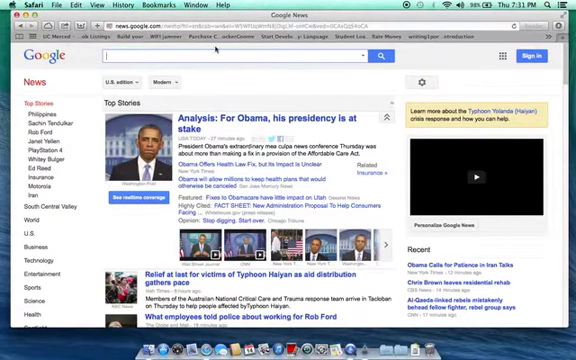
- Reopen the Apple menu to review its options such as About This Mac
{"action": "left_click", "coordinate": [12, 4]}
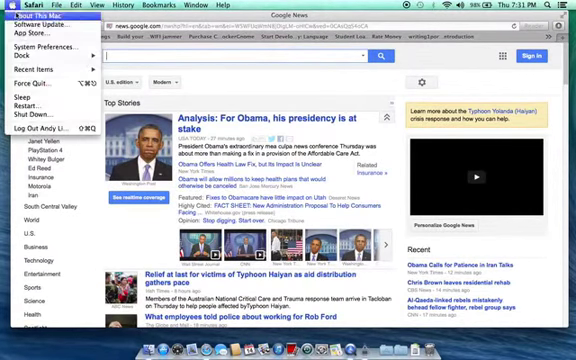
{"action": "left_click", "coordinate": [44, 16]}
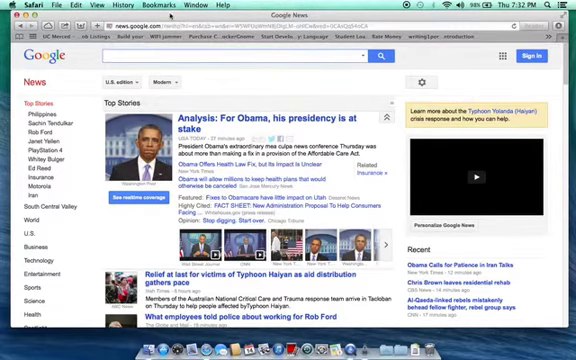
{"action": "left_click", "coordinate": [12, 4]}
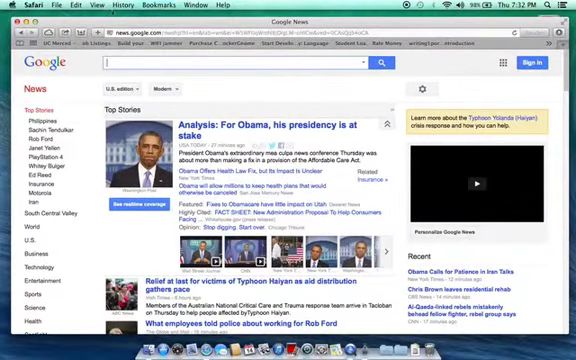
- View About This Mac memory details showing 3 GB (2 GB + 1 GB), then close the window
{"action": "left_click", "coordinate": [16, 4]}
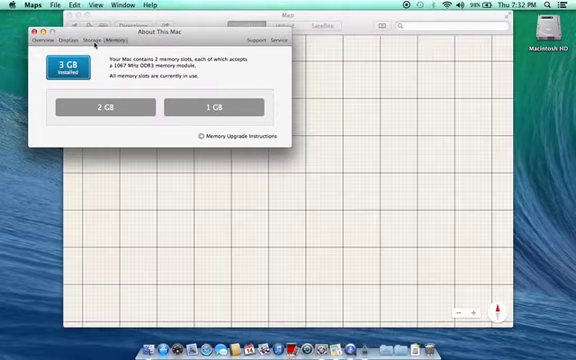
{"action": "left_click", "coordinate": [74, 40]}
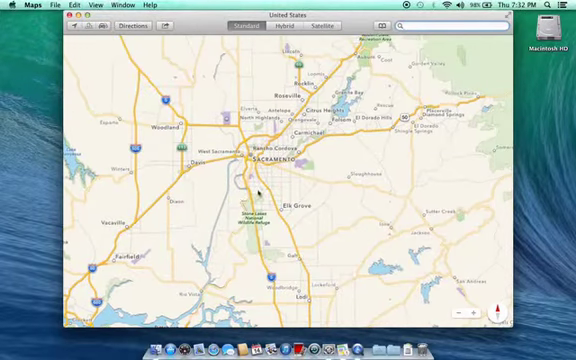
- Search Maps for 'uc m' and show the UC Merced Library info card with its address
{"action": "type", "text": "uc merced"}
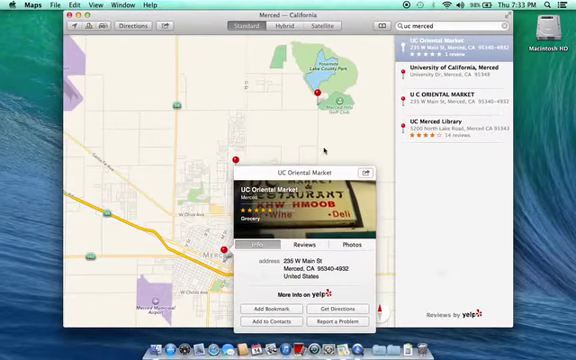
{"action": "left_click", "coordinate": [458, 122]}
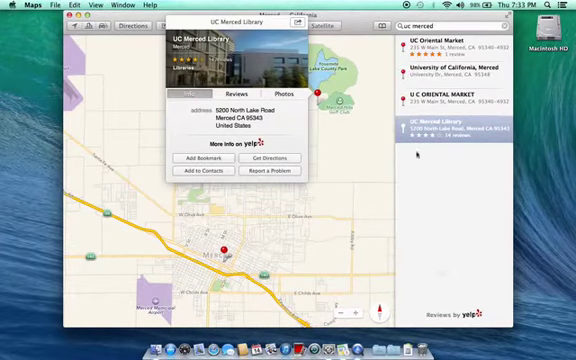
{"action": "left_click", "coordinate": [232, 92]}
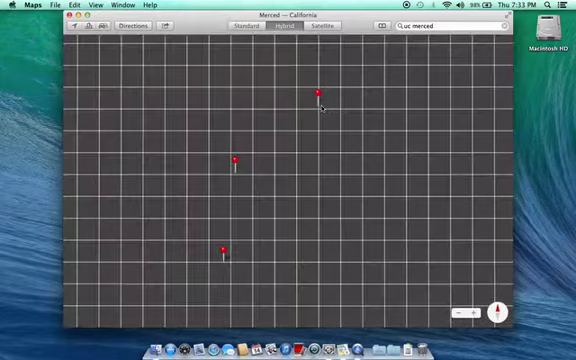
- Switch the Merced map to satellite imagery, then go to System Preferences
{"action": "left_click", "coordinate": [316, 92]}
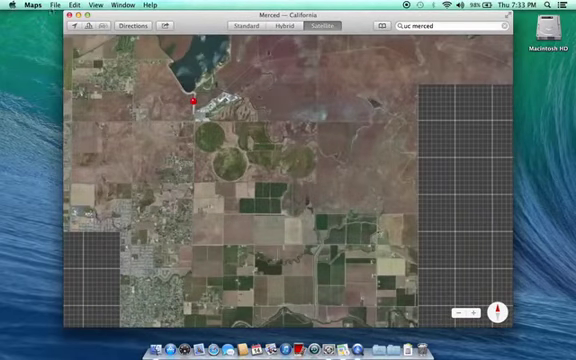
{"action": "left_click", "coordinate": [22, 6]}
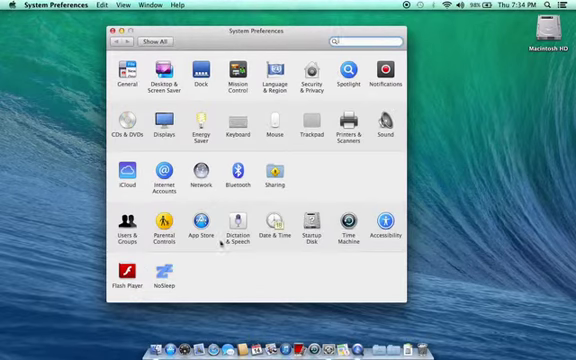
{"action": "mouse_move", "coordinate": [208, 272]}
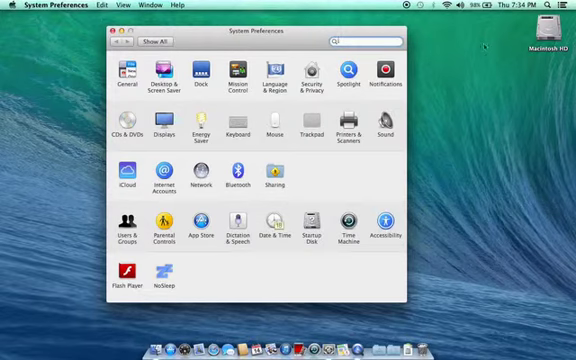
- Review the Dock settings in System Preferences, close them, and show QuickTime Player's File menu
{"action": "left_click", "coordinate": [470, 8]}
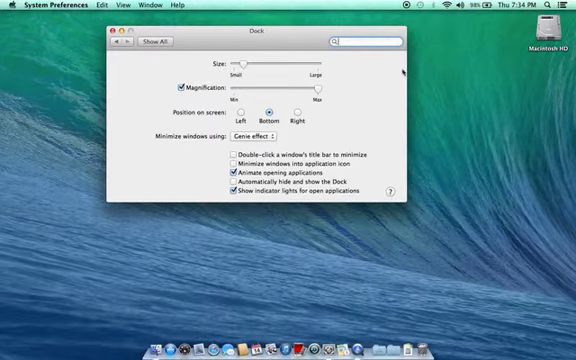
{"action": "left_click", "coordinate": [568, 8]}
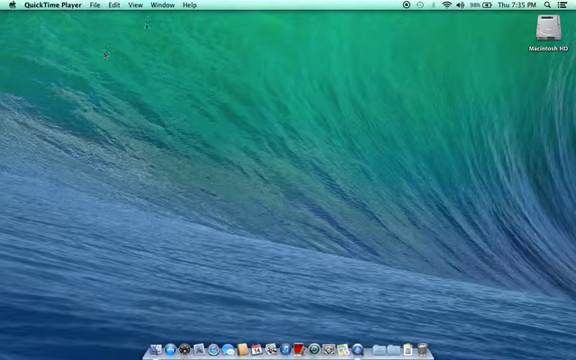
{"action": "left_click", "coordinate": [96, 6]}
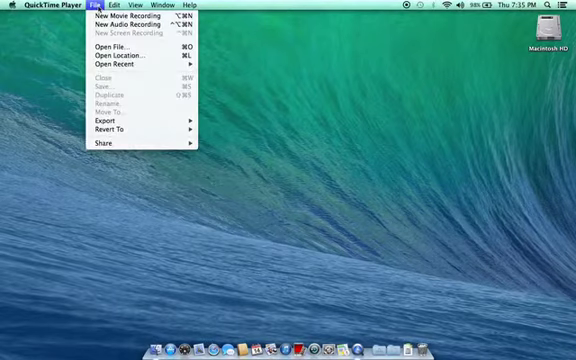